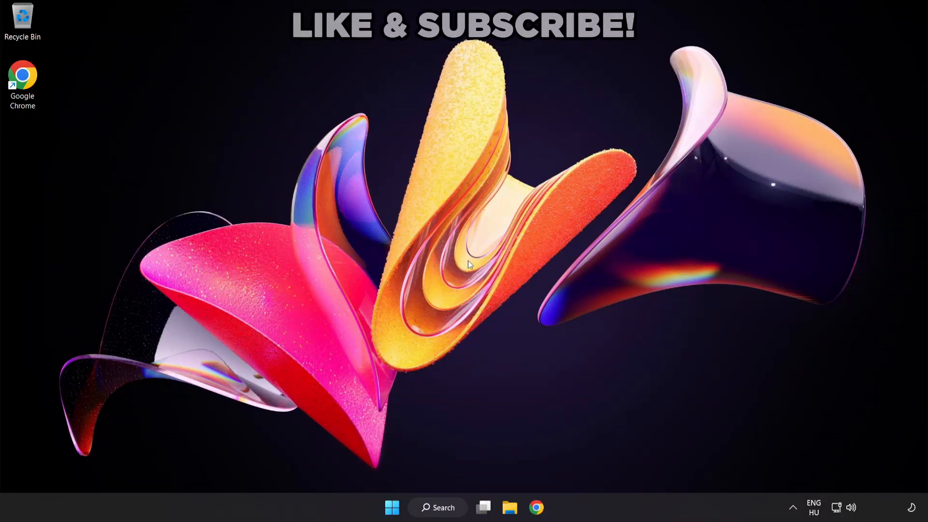
{"action": "mouse_move", "coordinate": [523, 358]}
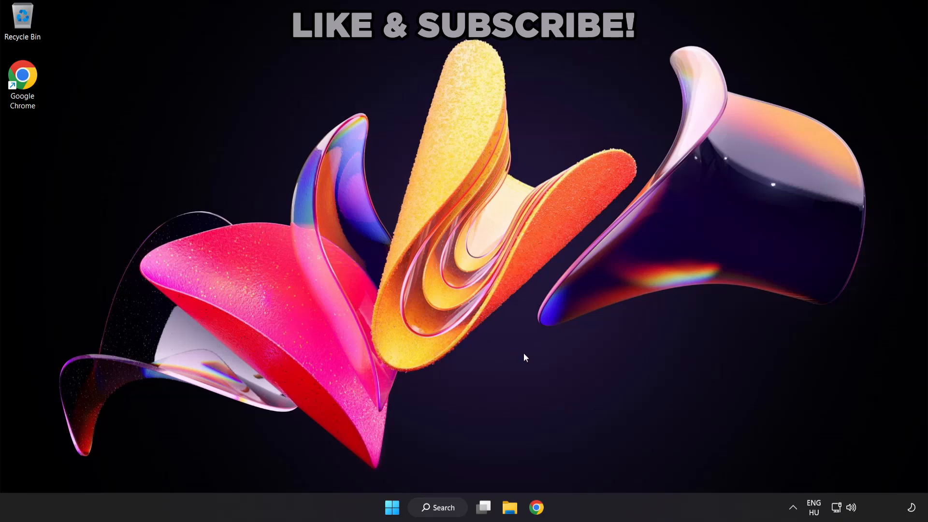
{"action": "mouse_move", "coordinate": [851, 510]}
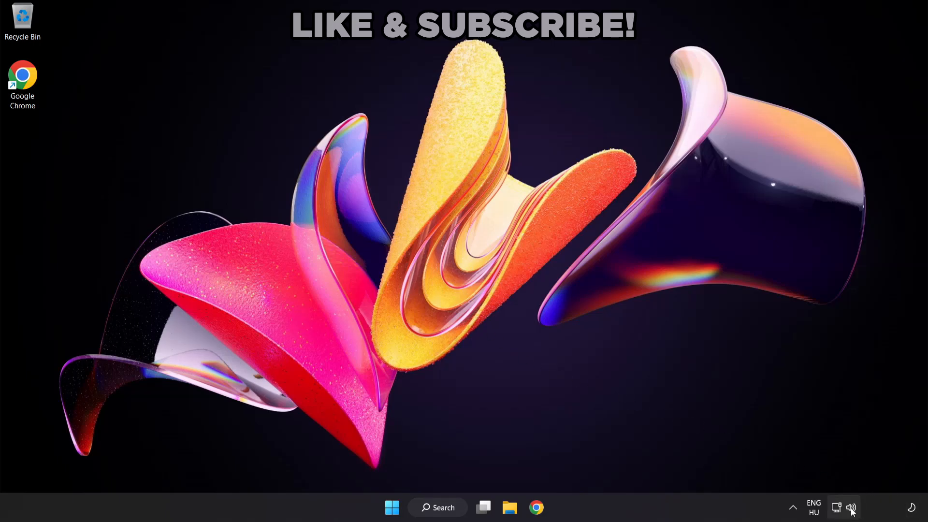
Step: Switch the audio output to Speakers (High Definition Audio Device) from the Quick Settings volume panel
{"action": "left_click", "coordinate": [842, 508]}
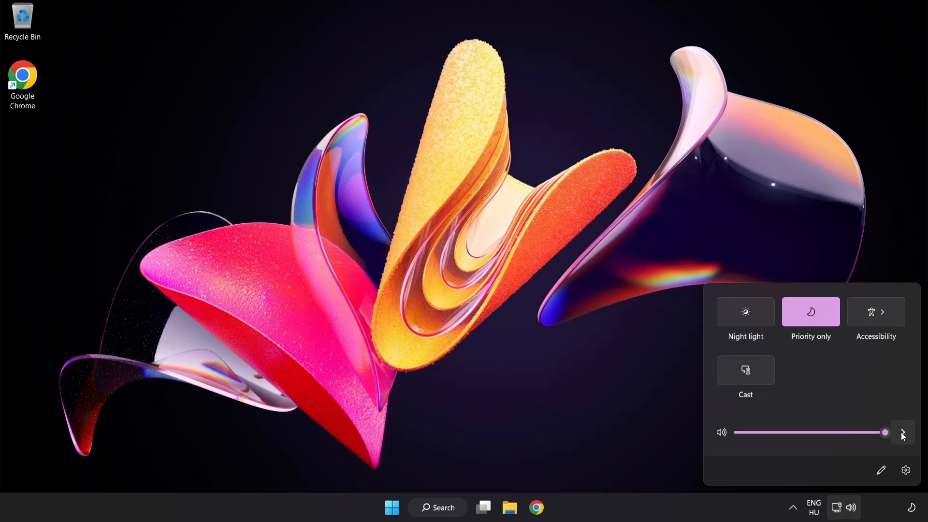
{"action": "left_click", "coordinate": [901, 431]}
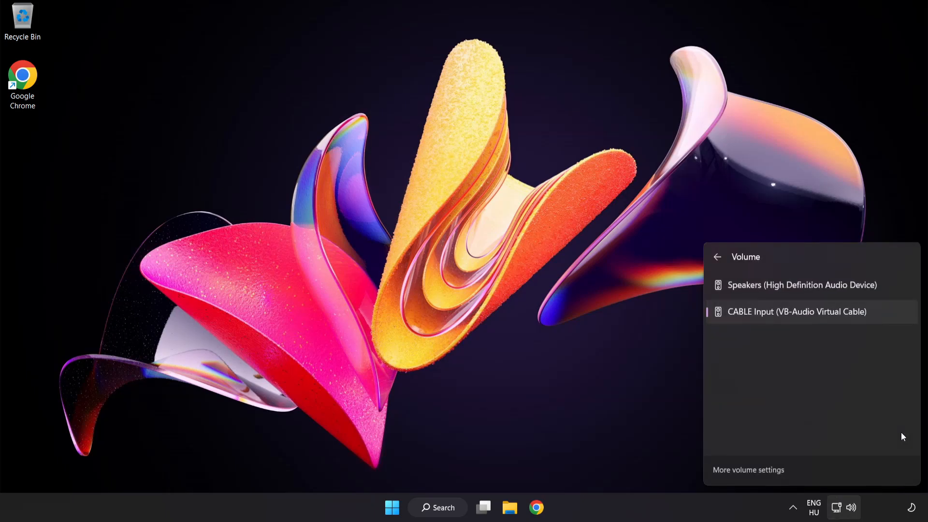
{"action": "mouse_move", "coordinate": [745, 343]}
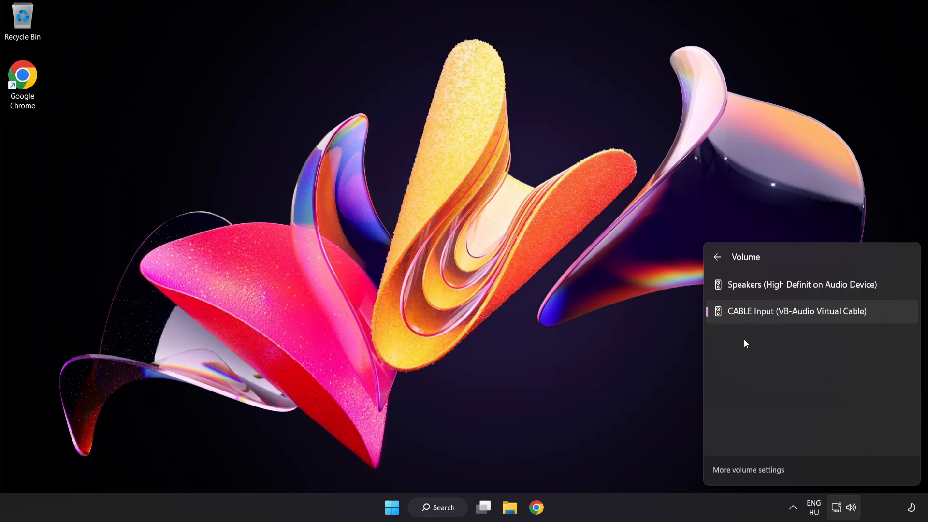
{"action": "mouse_move", "coordinate": [791, 285]}
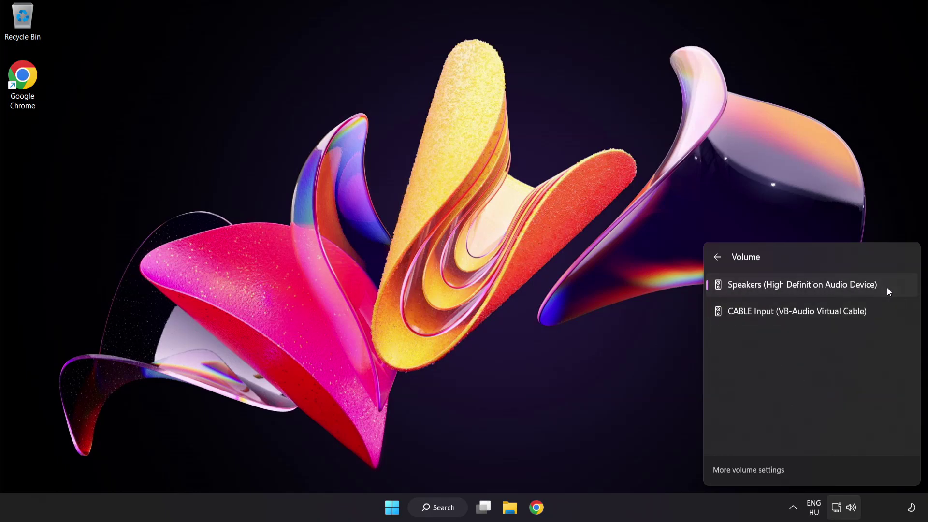
{"action": "left_click", "coordinate": [451, 264]}
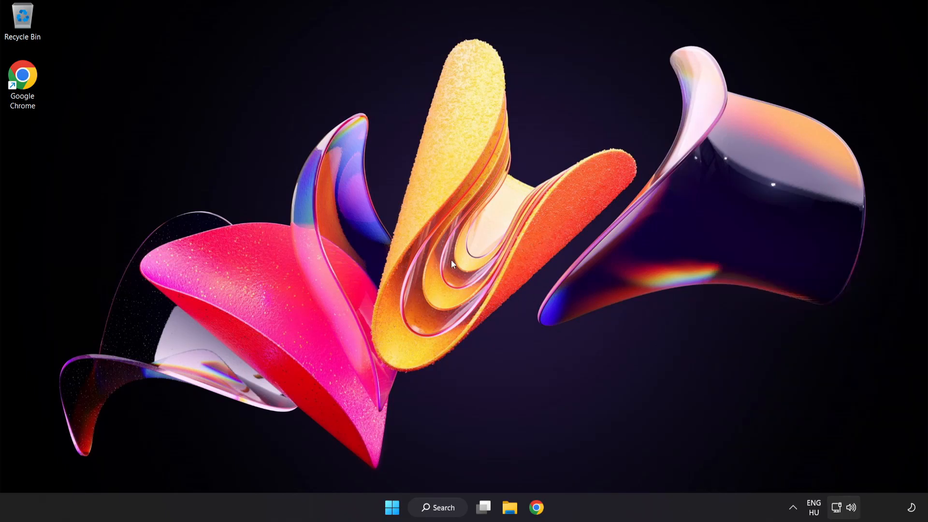
{"action": "mouse_move", "coordinate": [852, 511]}
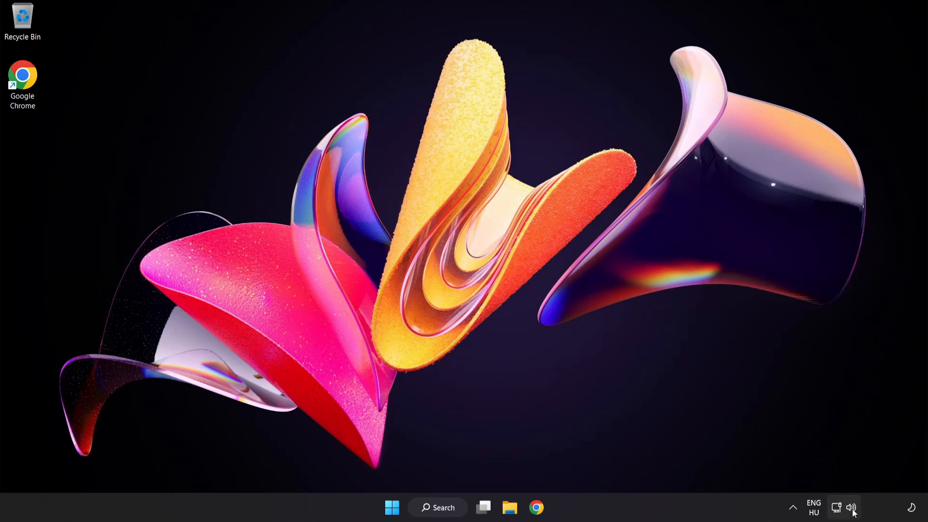
Step: Reset sound devices and app volumes to defaults in the Volume mixer, then close Settings
{"action": "right_click", "coordinate": [852, 506]}
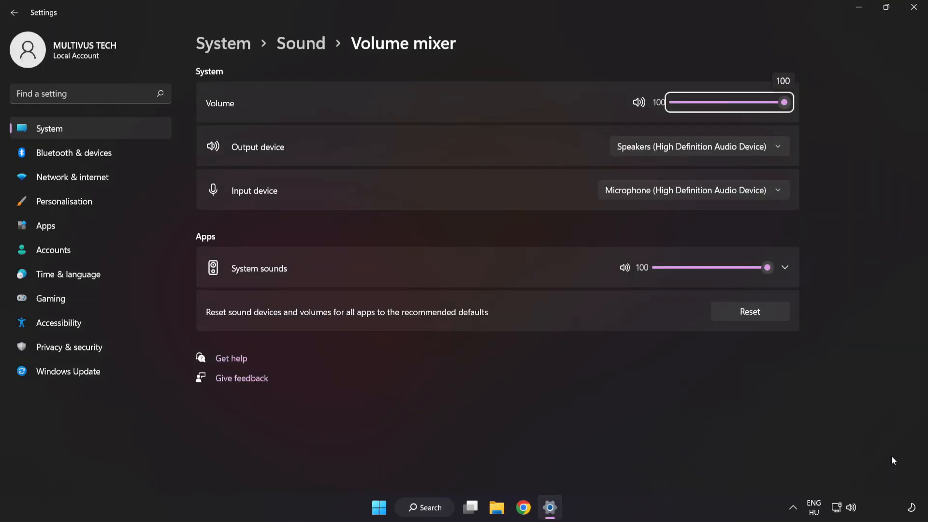
{"action": "mouse_move", "coordinate": [218, 323]}
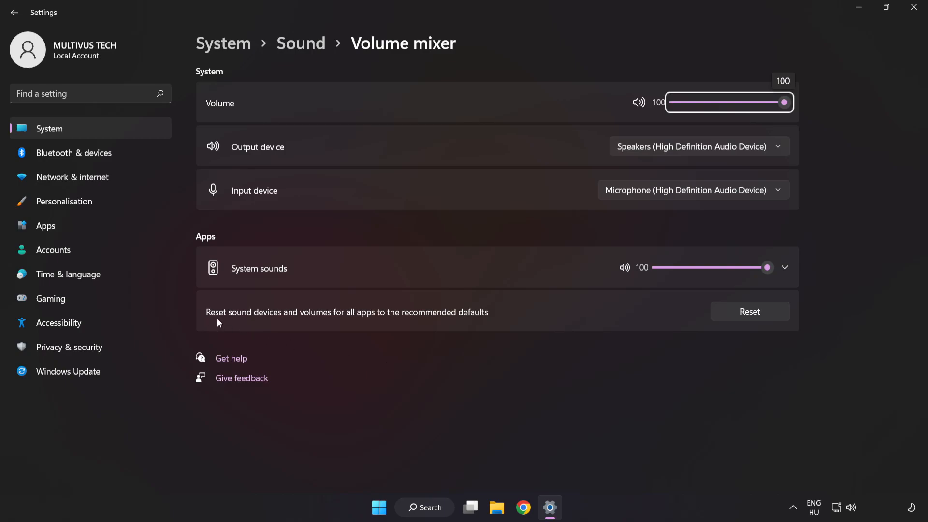
{"action": "mouse_move", "coordinate": [489, 318]}
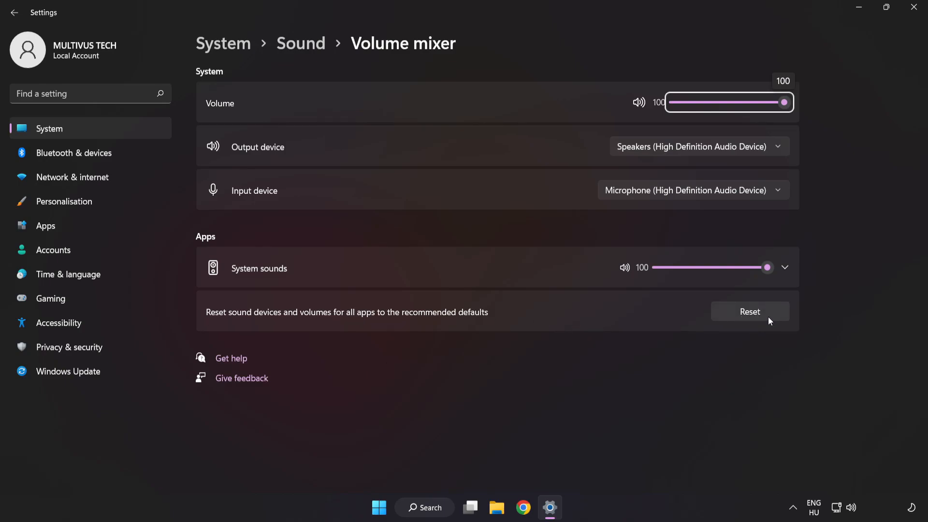
{"action": "left_click", "coordinate": [749, 311]}
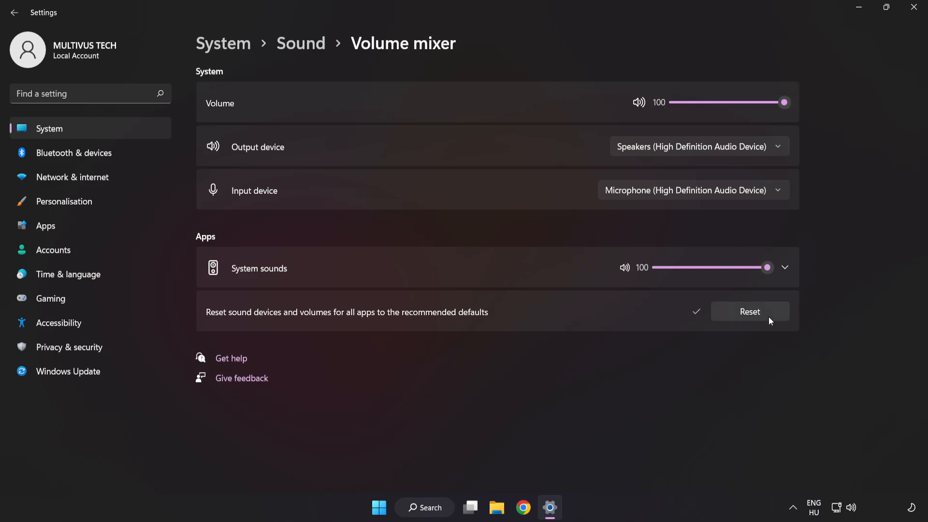
{"action": "mouse_move", "coordinate": [754, 61]}
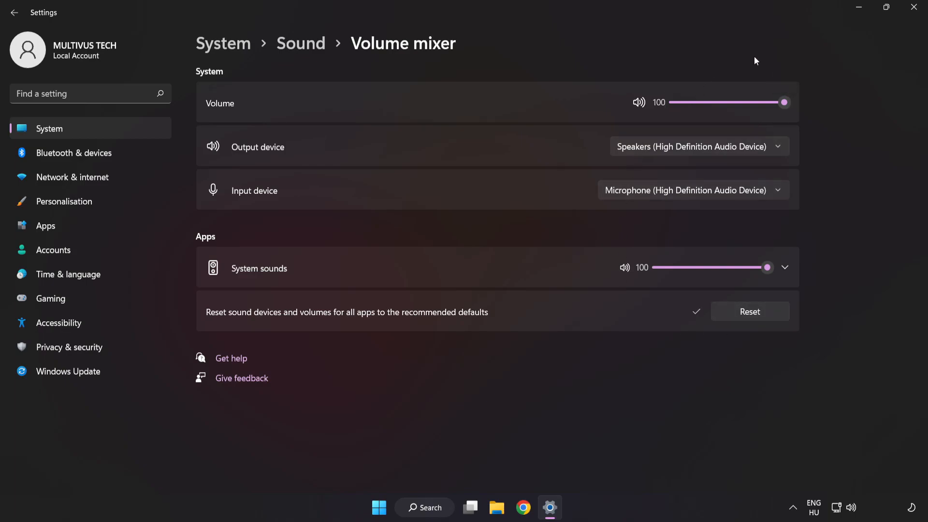
{"action": "mouse_move", "coordinate": [914, 9]}
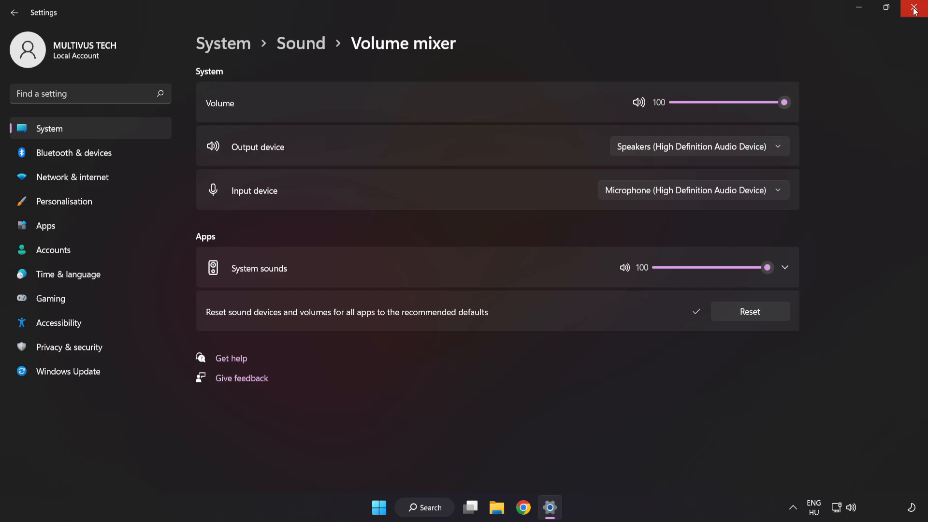
{"action": "left_click", "coordinate": [914, 8]}
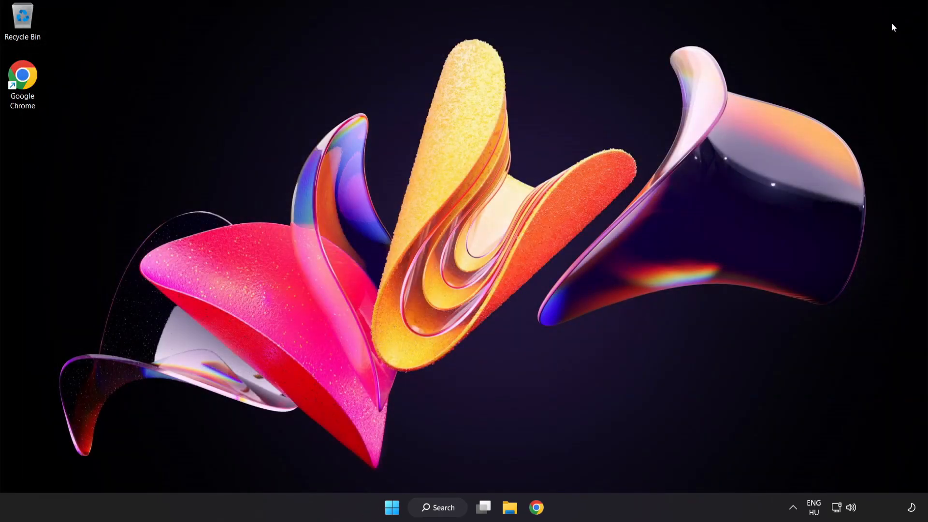
{"action": "mouse_move", "coordinate": [452, 250]}
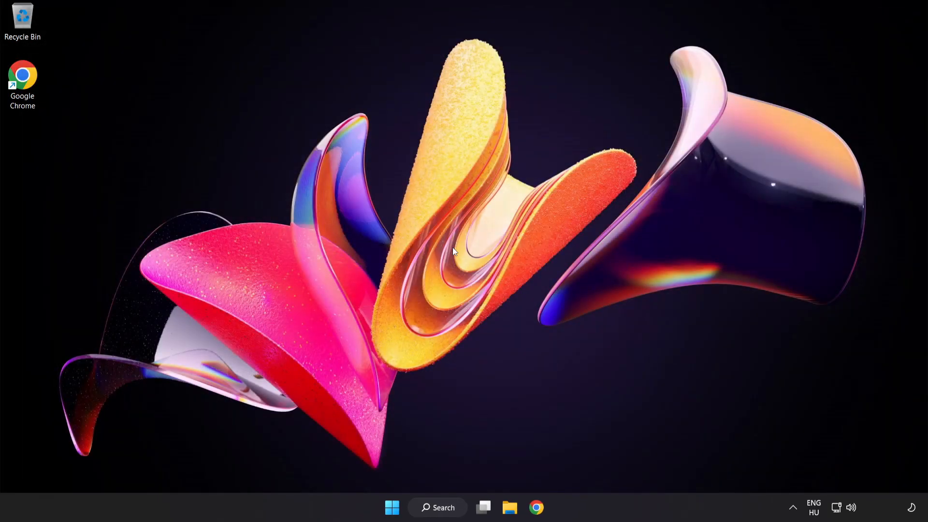
{"action": "mouse_move", "coordinate": [851, 508]}
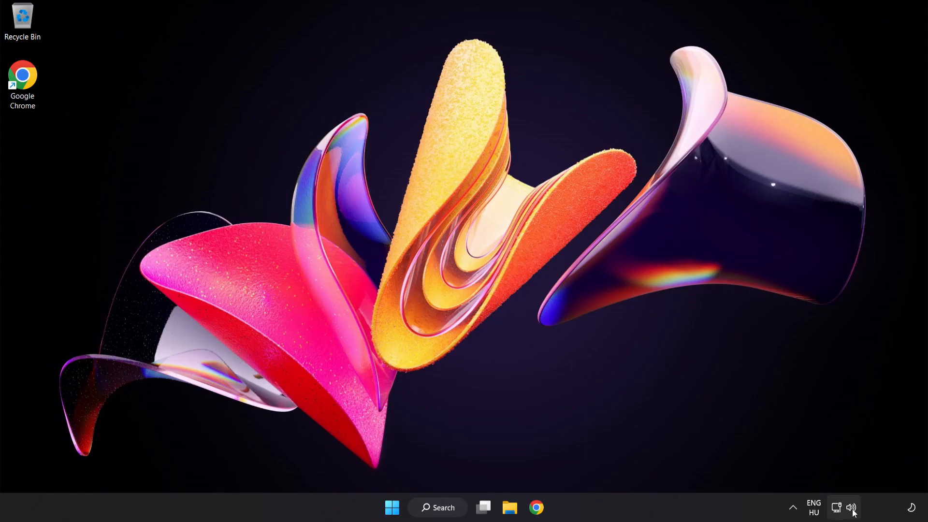
Step: Open Sound settings from the taskbar speaker icon's menu
{"action": "right_click", "coordinate": [852, 507]}
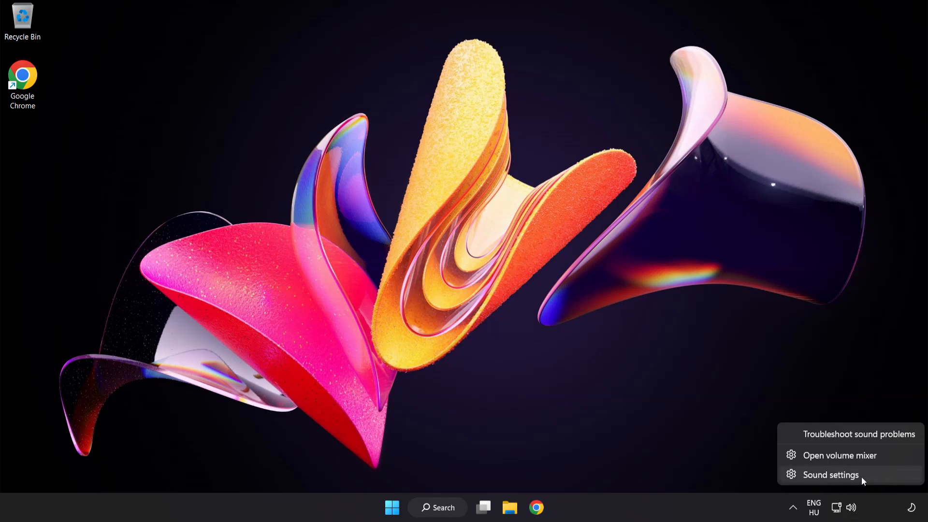
{"action": "left_click", "coordinate": [830, 474]}
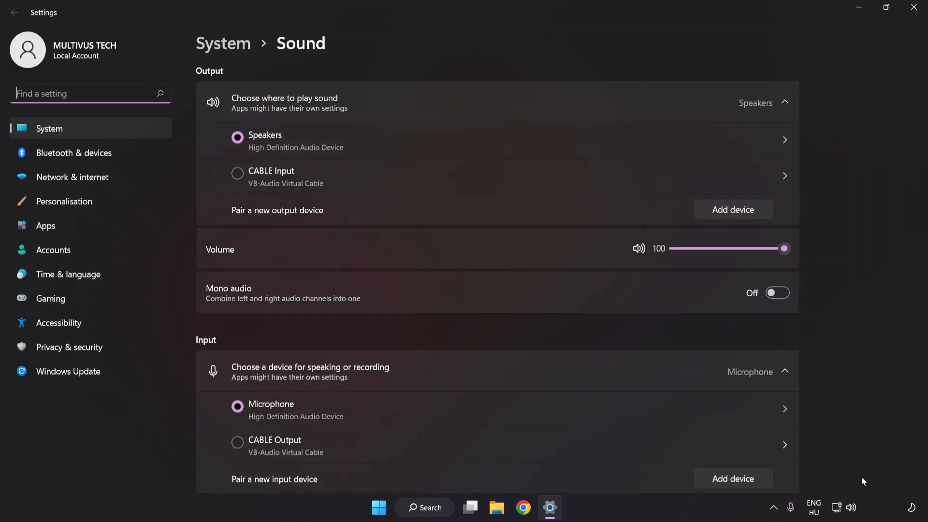
{"action": "mouse_move", "coordinate": [268, 238]}
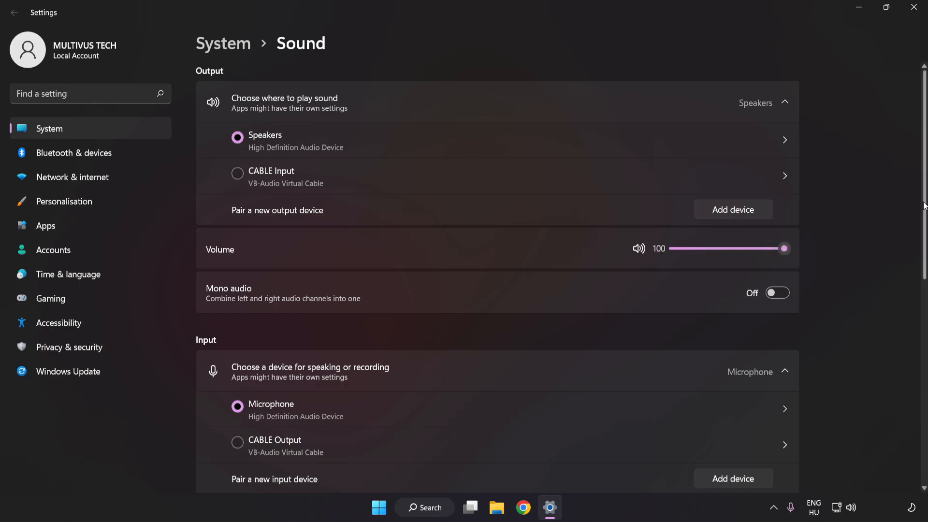
Step: Open the classic Sound control panel via More sound settings on the Sound page
{"action": "scroll", "scroll_direction": "down", "scroll_amount": 3}
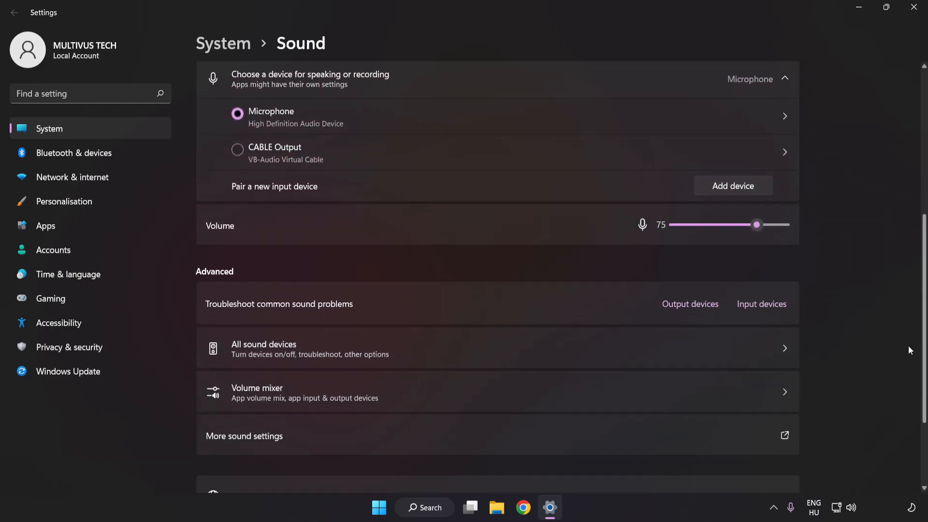
{"action": "scroll", "scroll_direction": "down", "scroll_amount": 3}
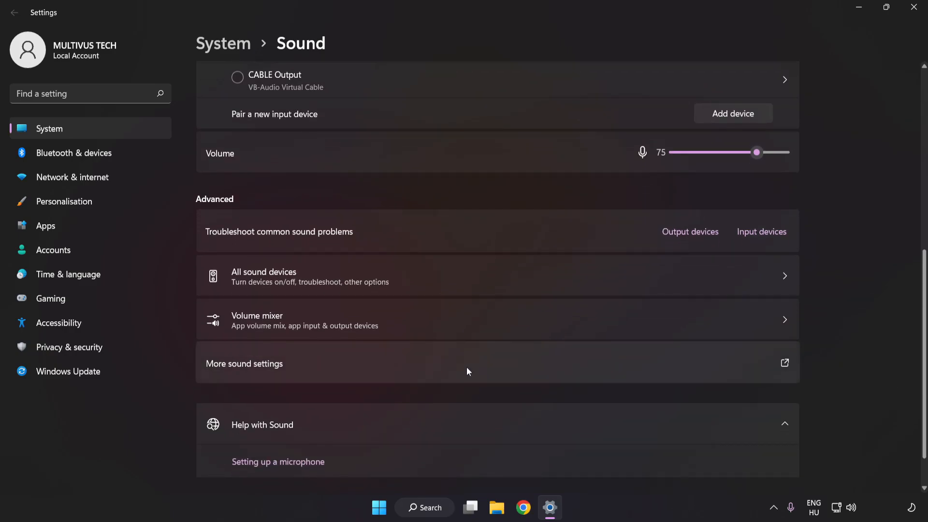
{"action": "mouse_move", "coordinate": [267, 374]}
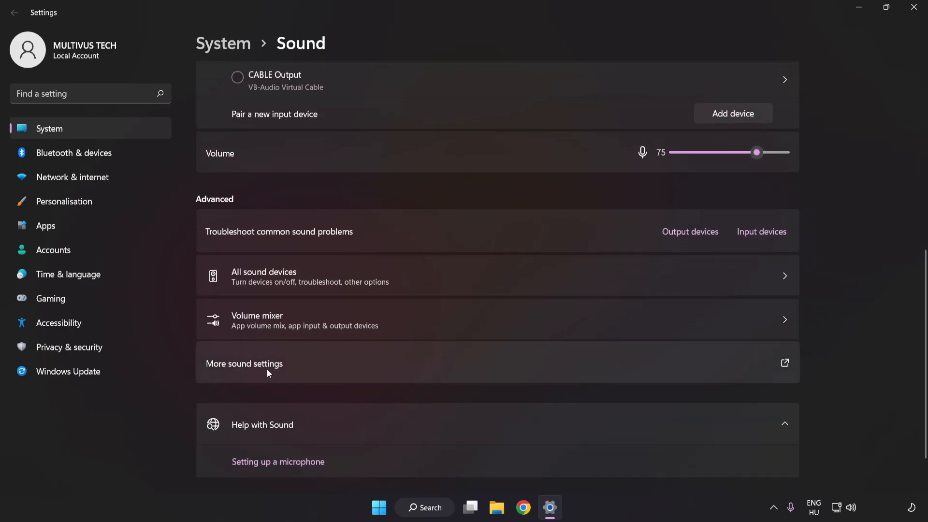
{"action": "left_click", "coordinate": [243, 363]}
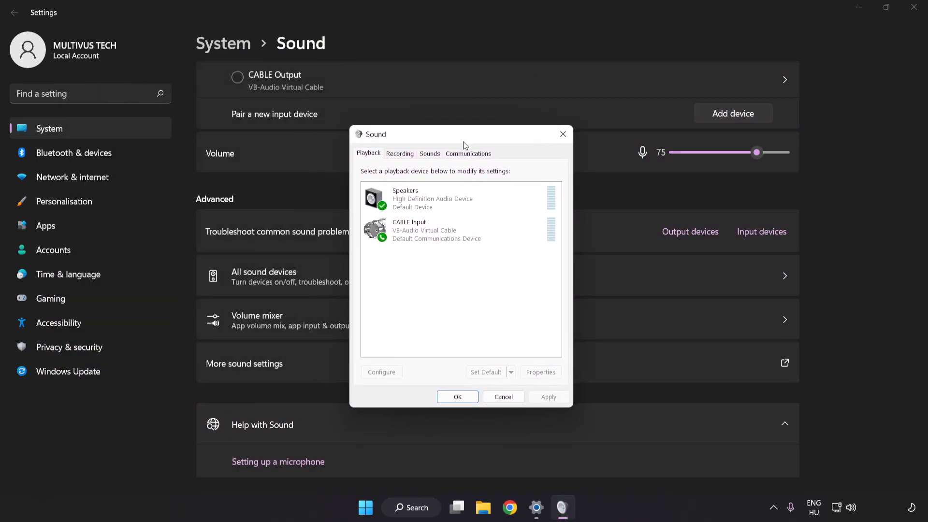
Step: Disable the CABLE Input playback device and bring up the options for Speakers
{"action": "left_click", "coordinate": [432, 230]}
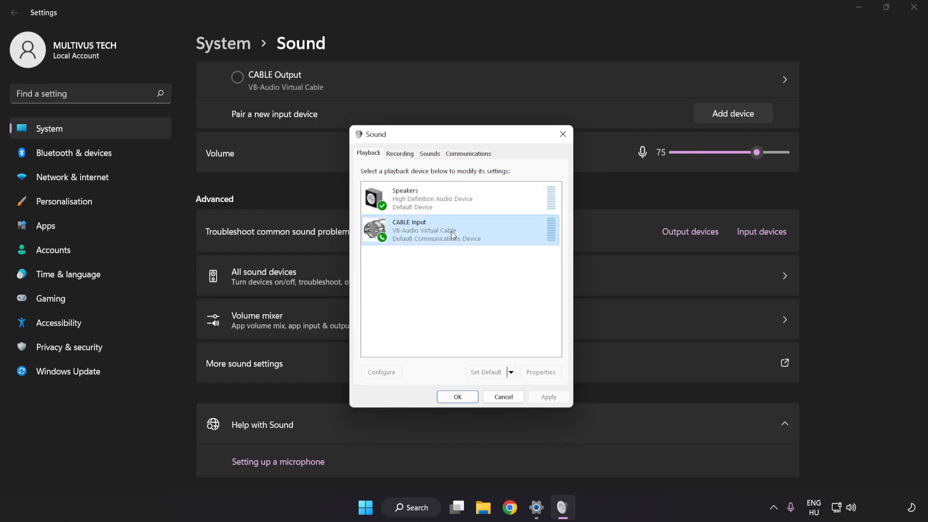
{"action": "right_click", "coordinate": [435, 230]}
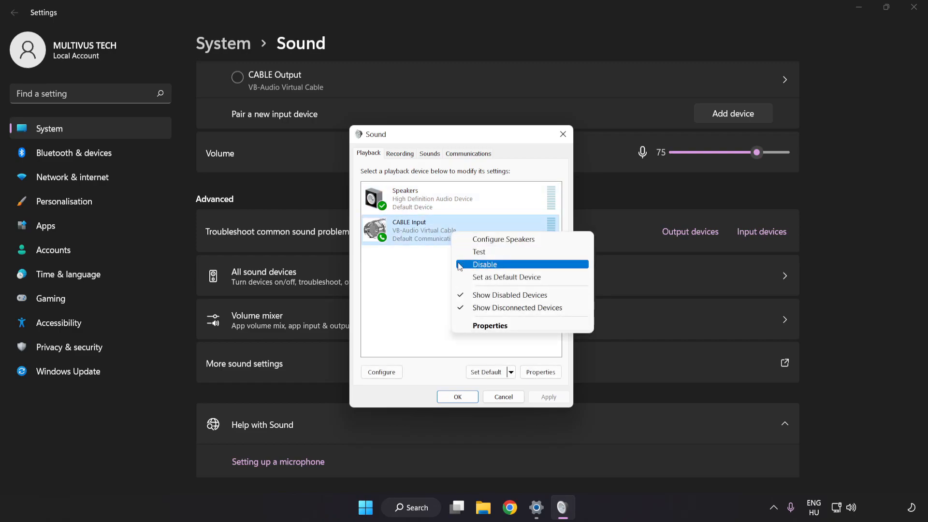
{"action": "left_click", "coordinate": [484, 264]}
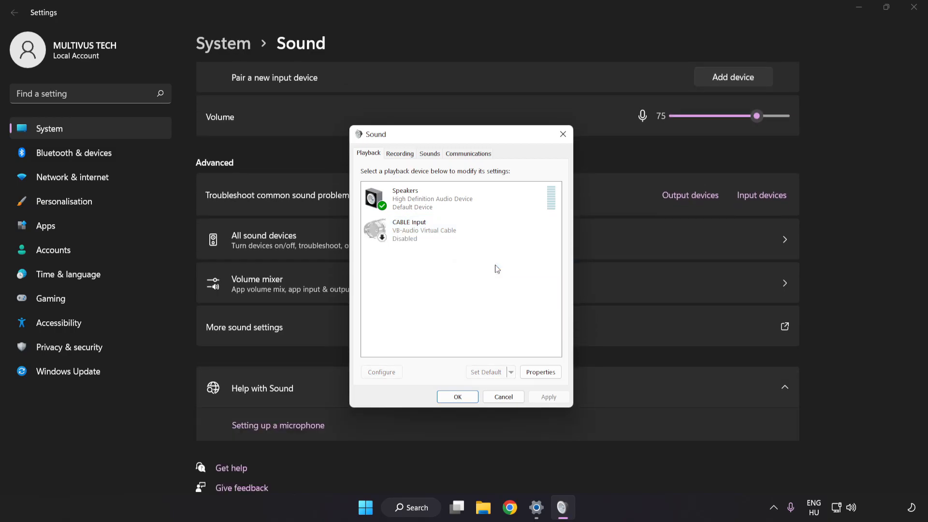
{"action": "left_click", "coordinate": [435, 198]}
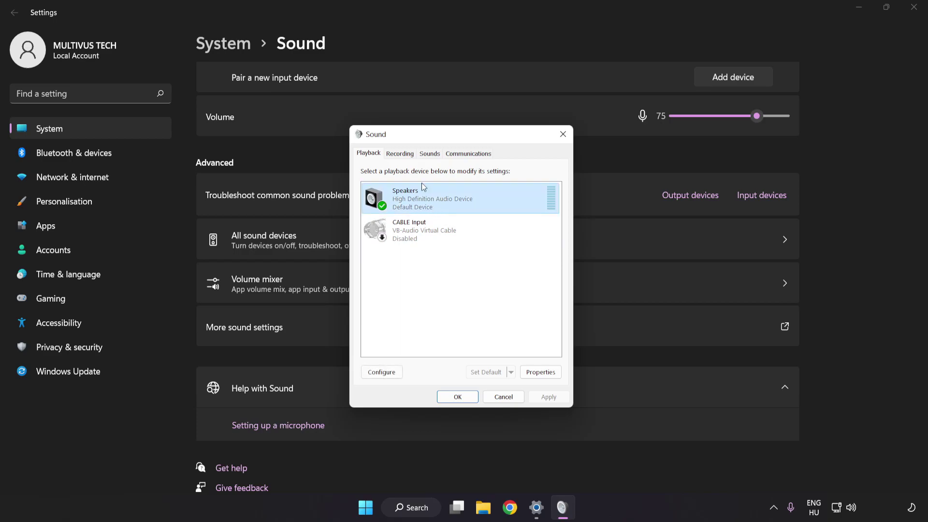
{"action": "right_click", "coordinate": [461, 198]}
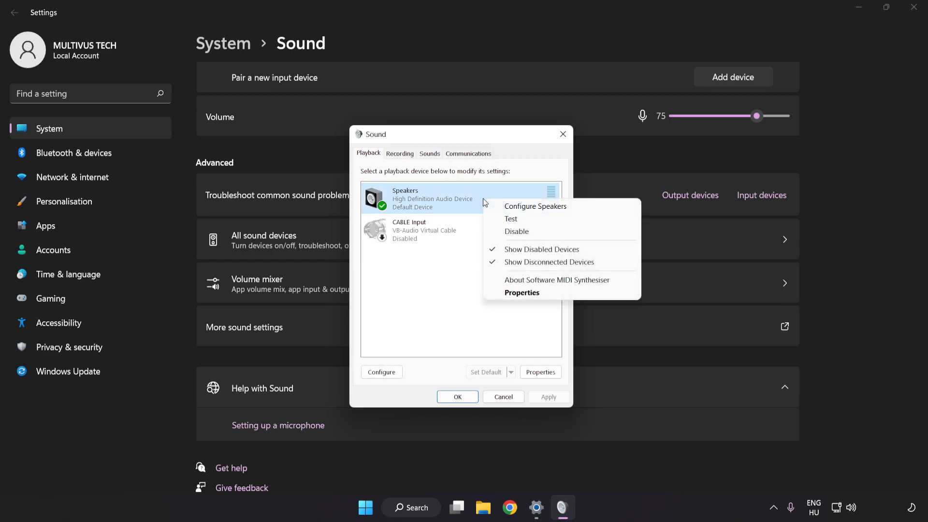
{"action": "mouse_move", "coordinate": [535, 205]}
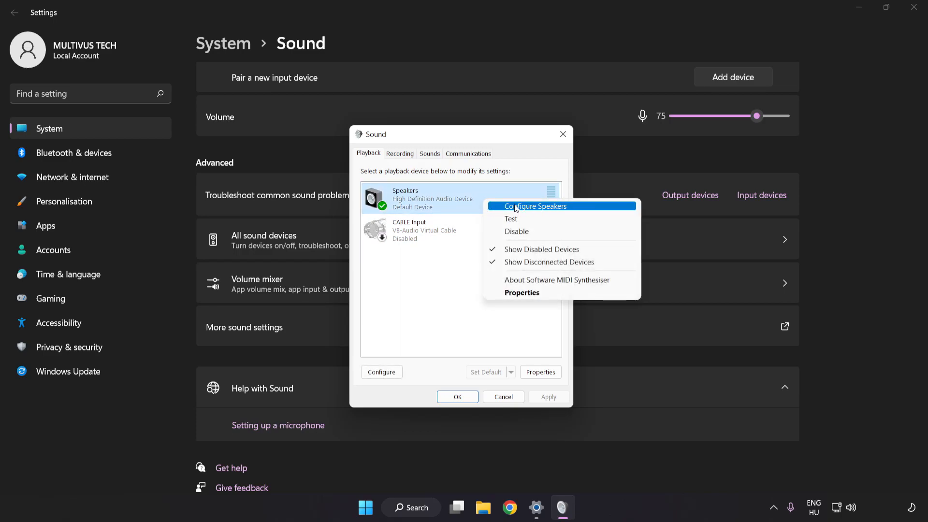
{"action": "mouse_move", "coordinate": [577, 211]}
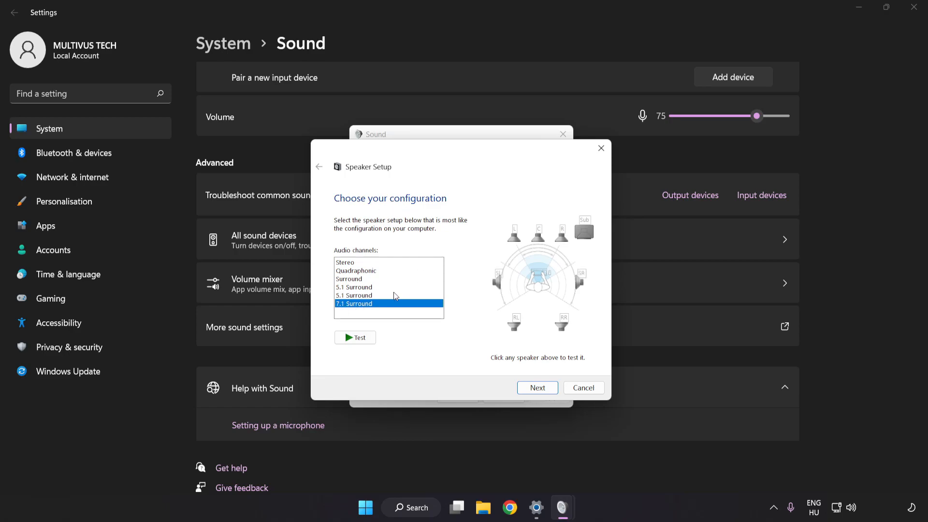
{"action": "mouse_move", "coordinate": [536, 388]}
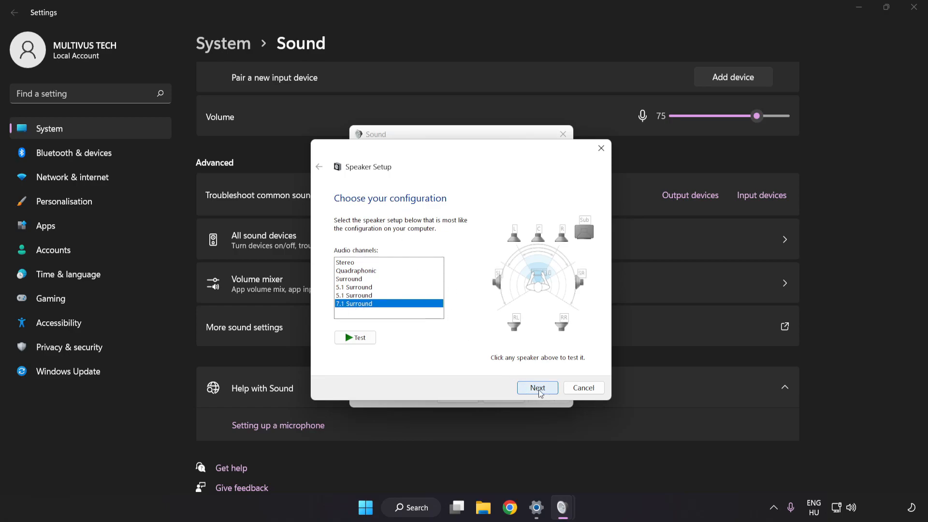
Step: Configure Speakers as 7.1 Surround keeping all optional and full-range speakers, and finish the wizard
{"action": "left_click", "coordinate": [537, 387]}
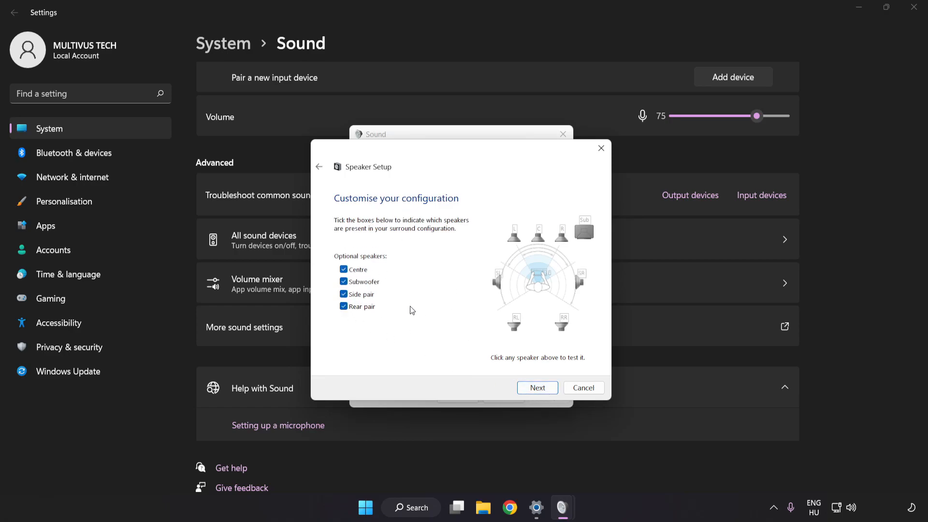
{"action": "left_click", "coordinate": [536, 388]}
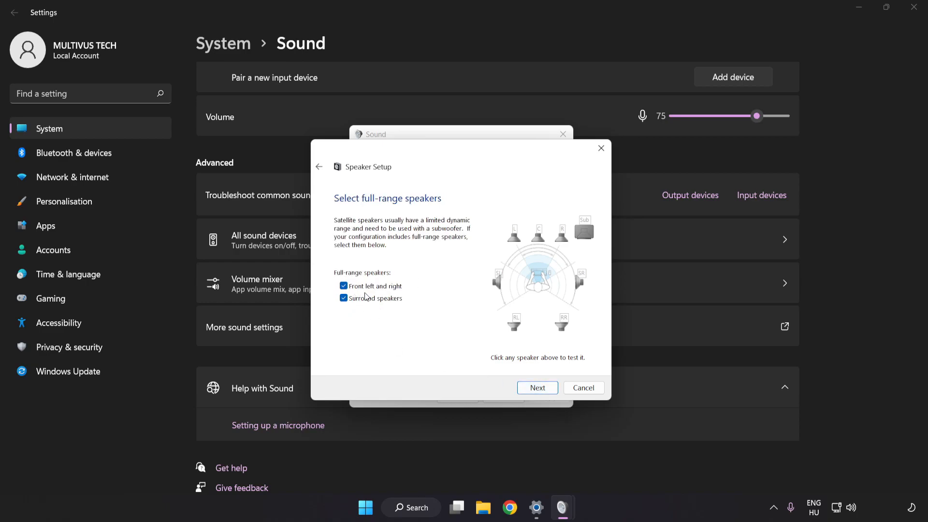
{"action": "left_click", "coordinate": [536, 387]}
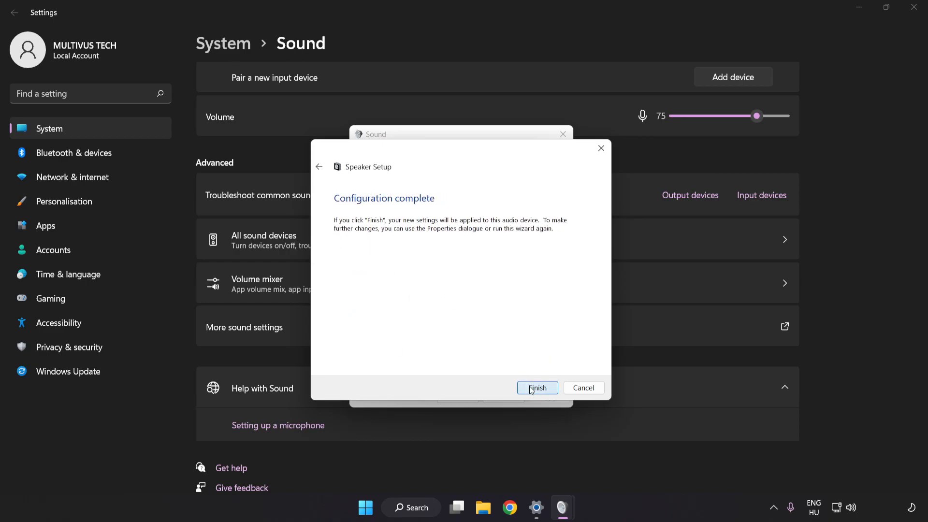
{"action": "left_click", "coordinate": [537, 387]}
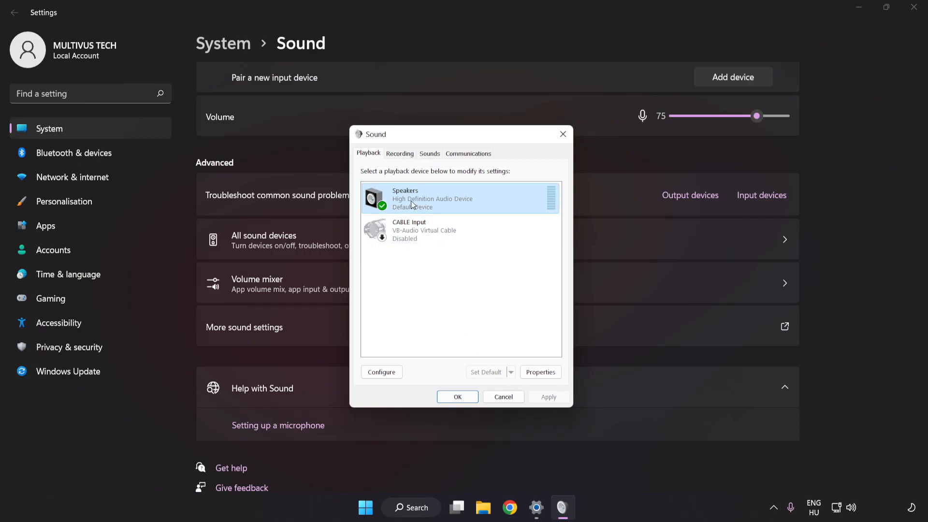
{"action": "mouse_move", "coordinate": [540, 371]}
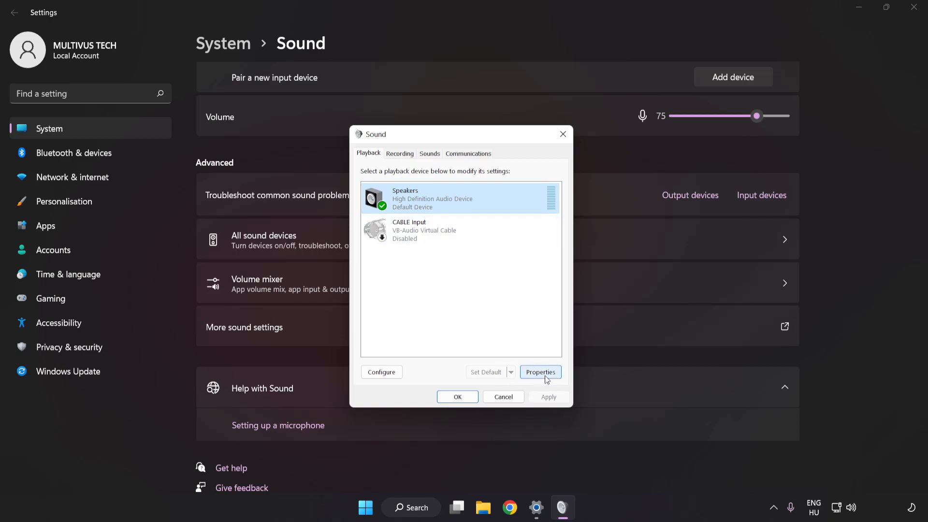
Step: In Speakers properties, disable all enhancements and apply
{"action": "left_click", "coordinate": [539, 372]}
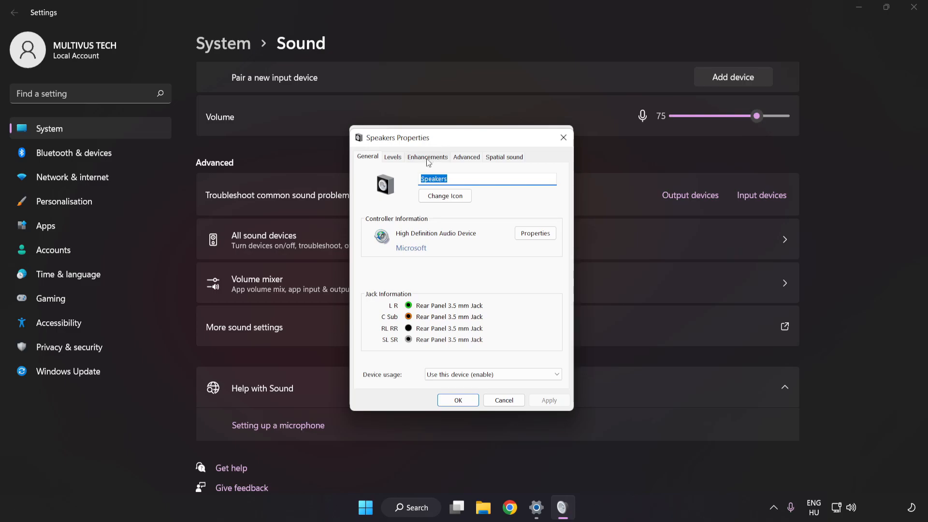
{"action": "left_click", "coordinate": [427, 156]}
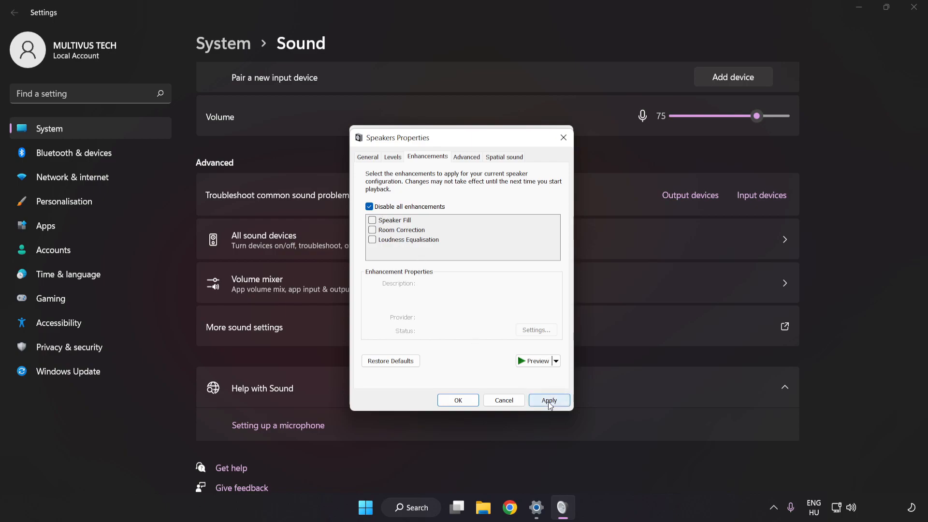
{"action": "left_click", "coordinate": [548, 400]}
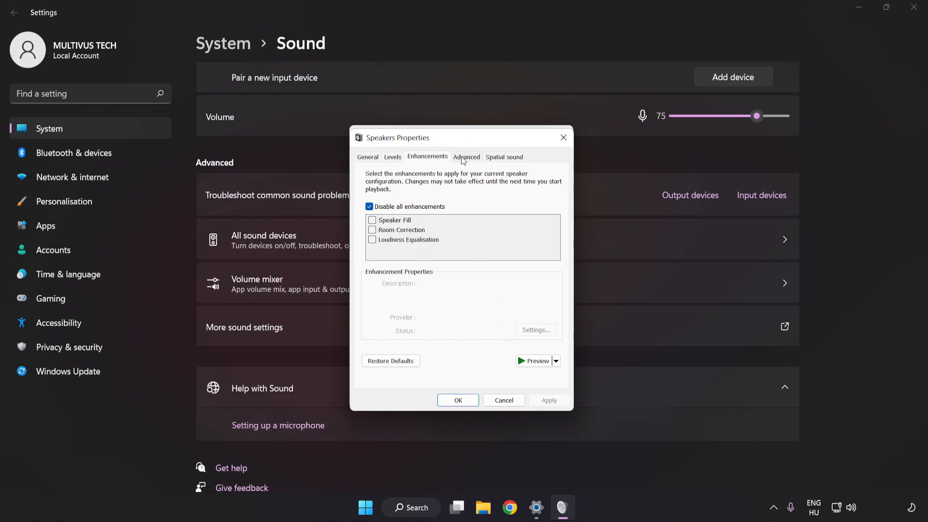
Step: Set the default format to 16 bit, 48000 Hz (DVD Quality), confirm, and close the Sound panel and Settings
{"action": "left_click", "coordinate": [467, 156]}
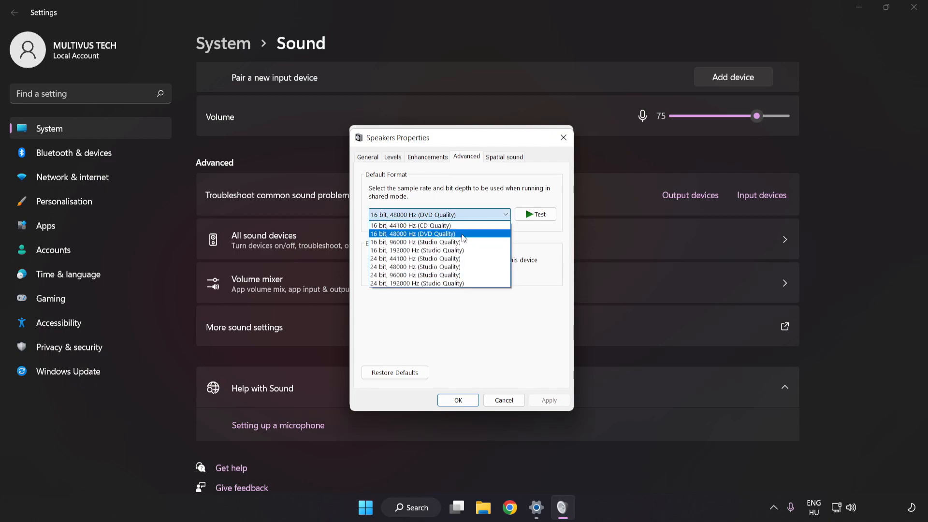
{"action": "left_click", "coordinate": [414, 234]}
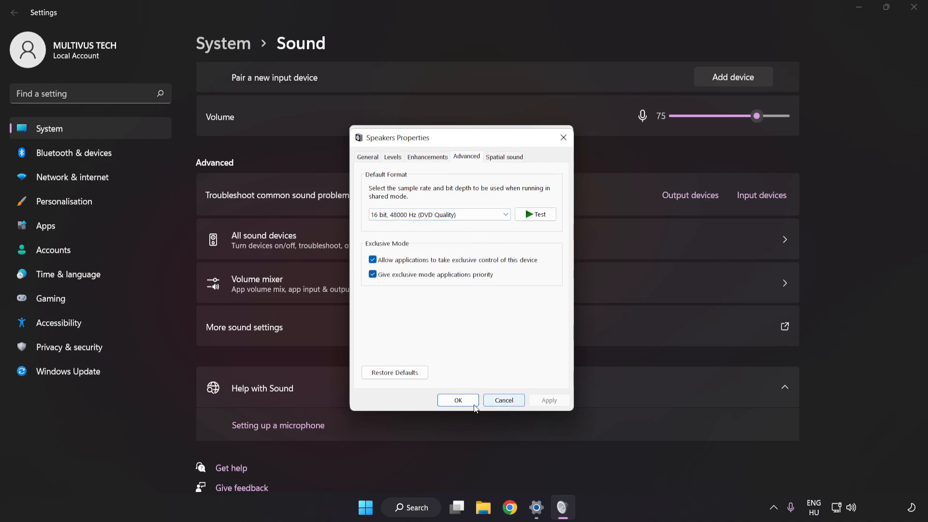
{"action": "left_click", "coordinate": [456, 400]}
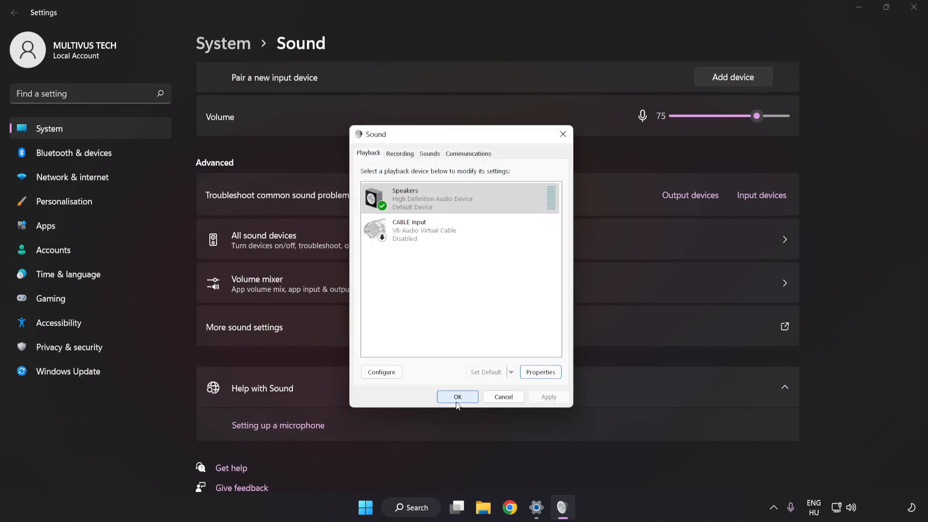
{"action": "left_click", "coordinate": [456, 396]}
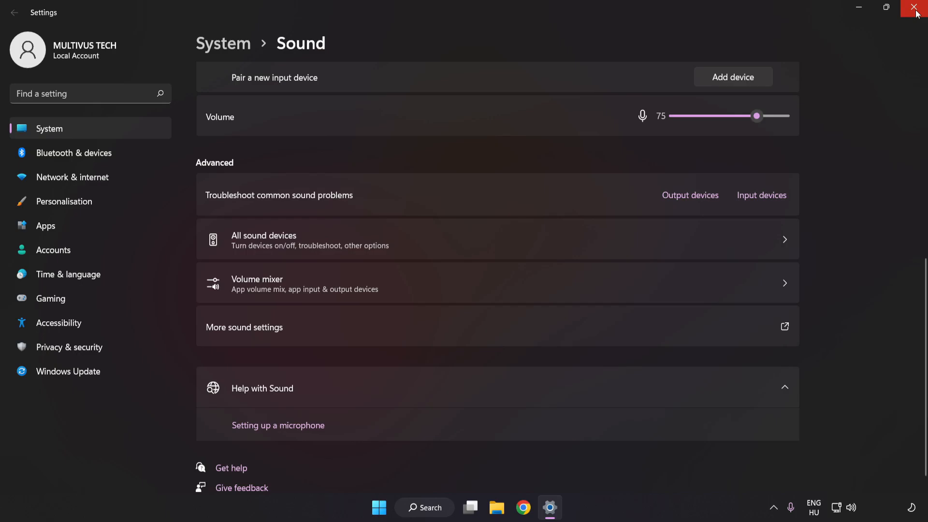
{"action": "left_click", "coordinate": [916, 8]}
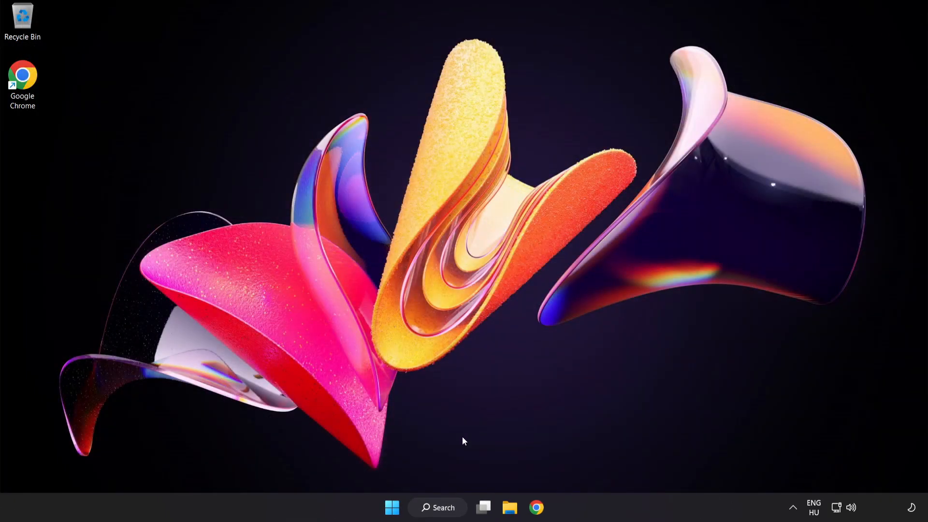
Step: Open Device Manager from the taskbar search
{"action": "left_click", "coordinate": [391, 507]}
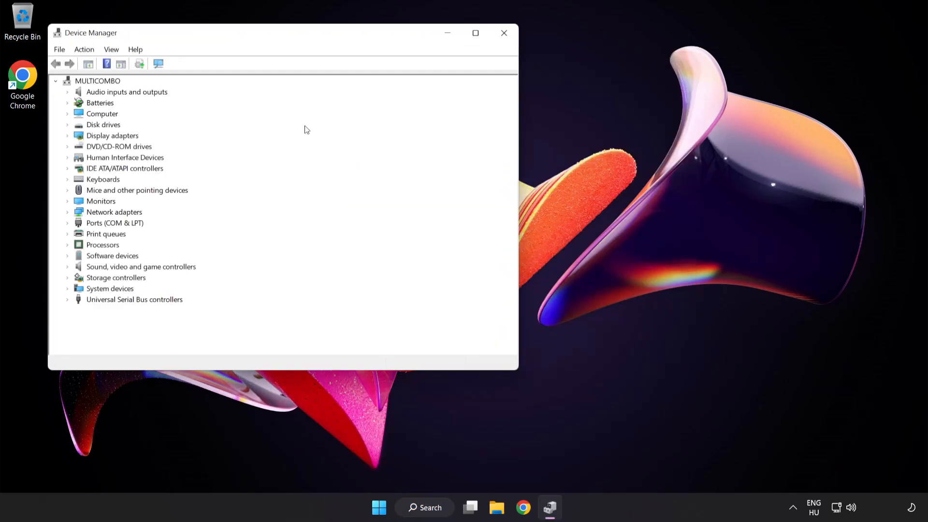
Step: Expand Sound, video and game controllers and bring up actions for High Definition Audio Device
{"action": "left_click_drag", "start_coordinate": [284, 32], "coordinate": [396, 95]}
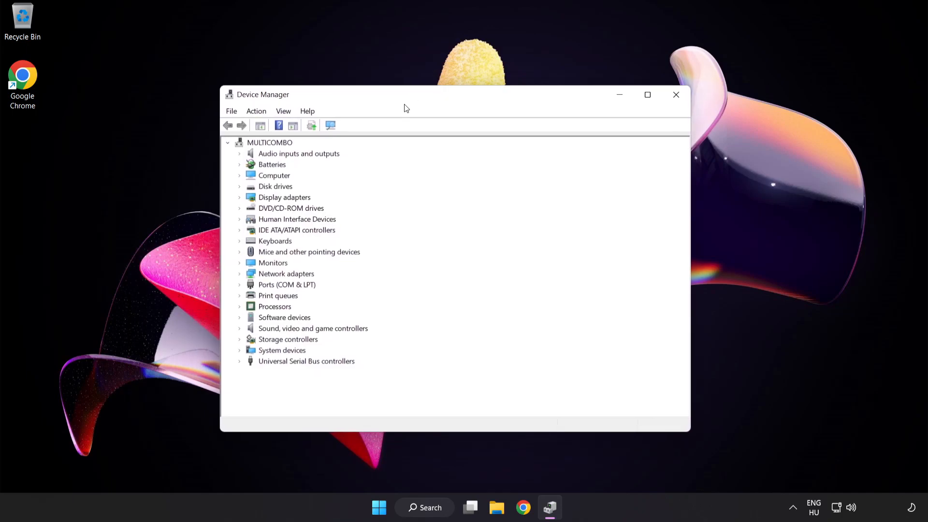
{"action": "left_click", "coordinate": [313, 329]}
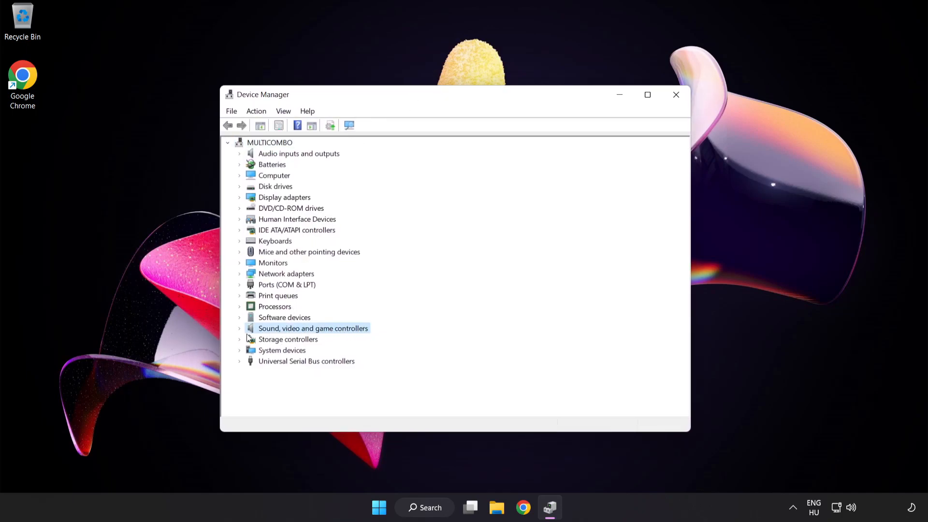
{"action": "left_click", "coordinate": [240, 328]}
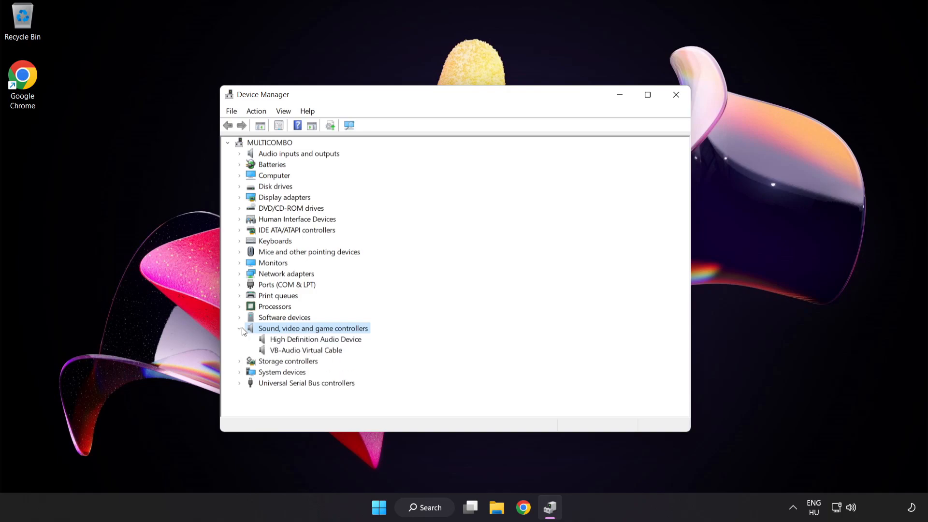
{"action": "left_click", "coordinate": [314, 339]}
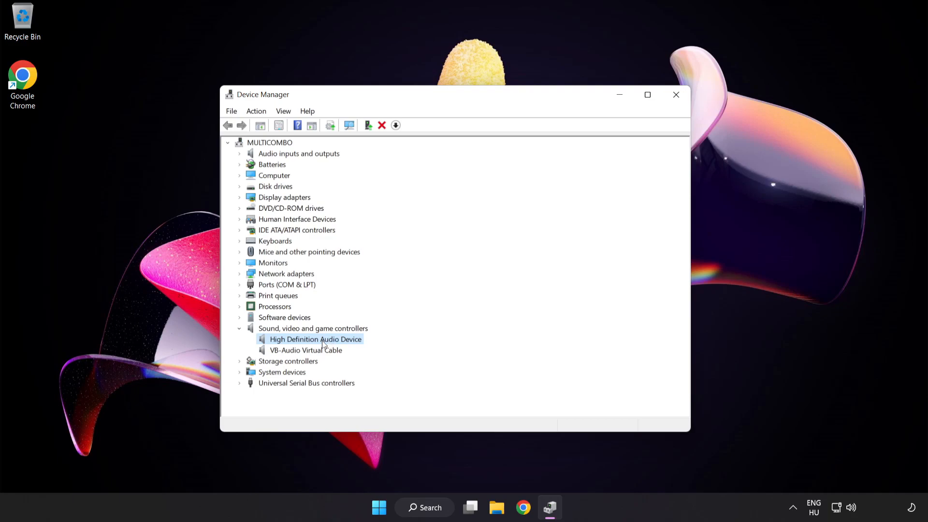
{"action": "right_click", "coordinate": [316, 338]}
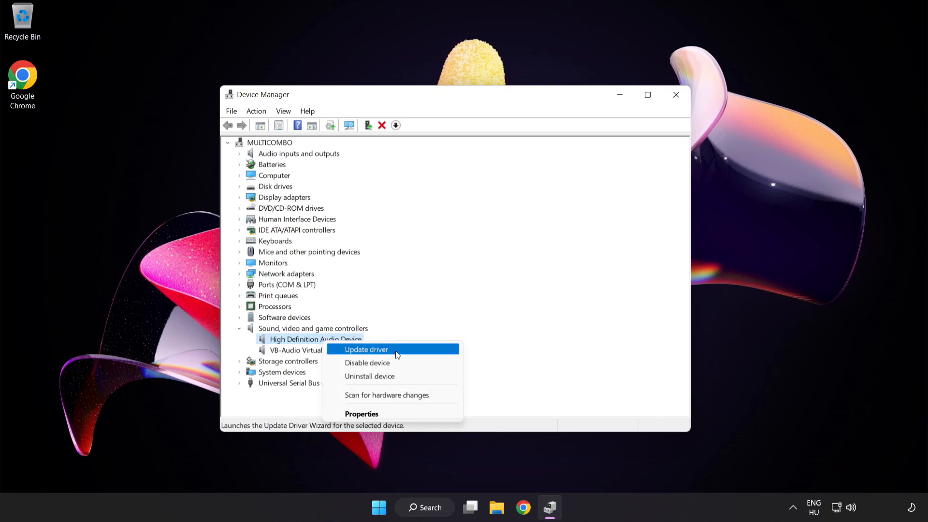
Step: Reinstall the High Definition Audio Device driver from the compatible list, confirming the warning and closing the wizard
{"action": "left_click", "coordinate": [365, 348]}
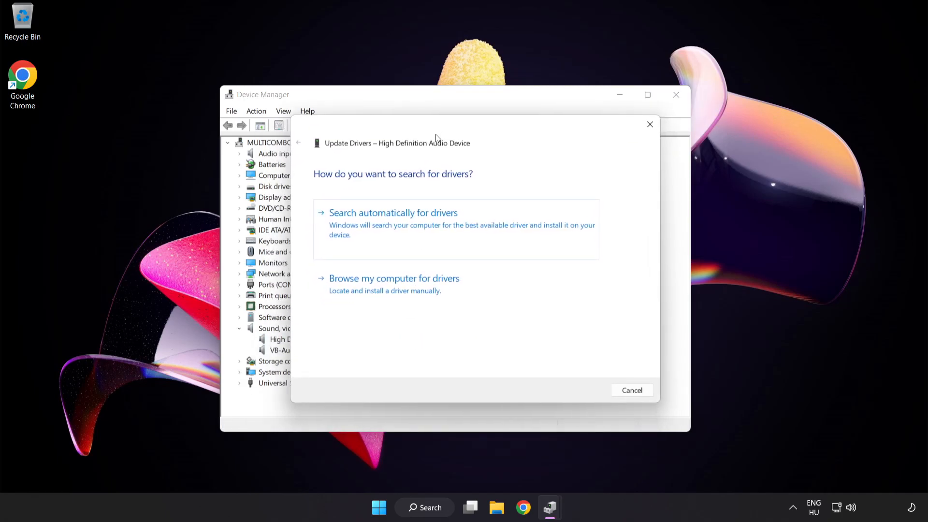
{"action": "mouse_move", "coordinate": [451, 289]}
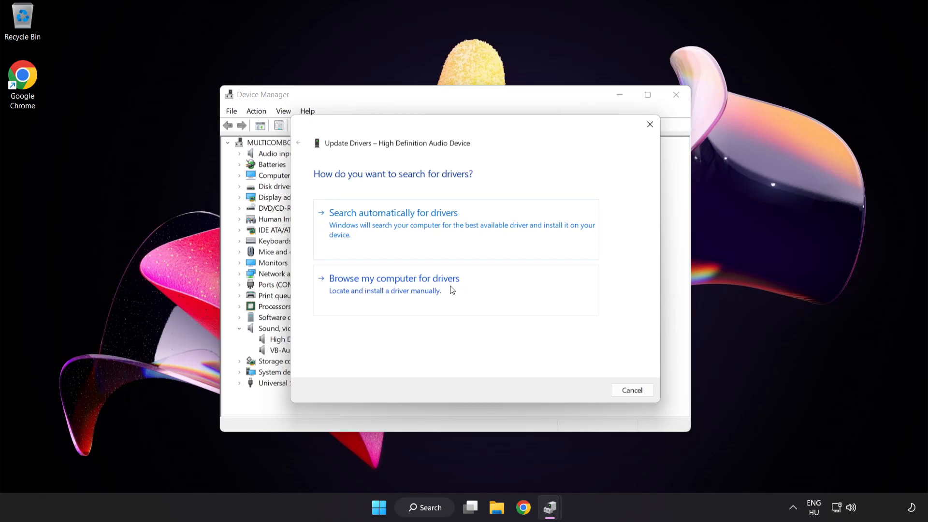
{"action": "left_click", "coordinate": [394, 279]}
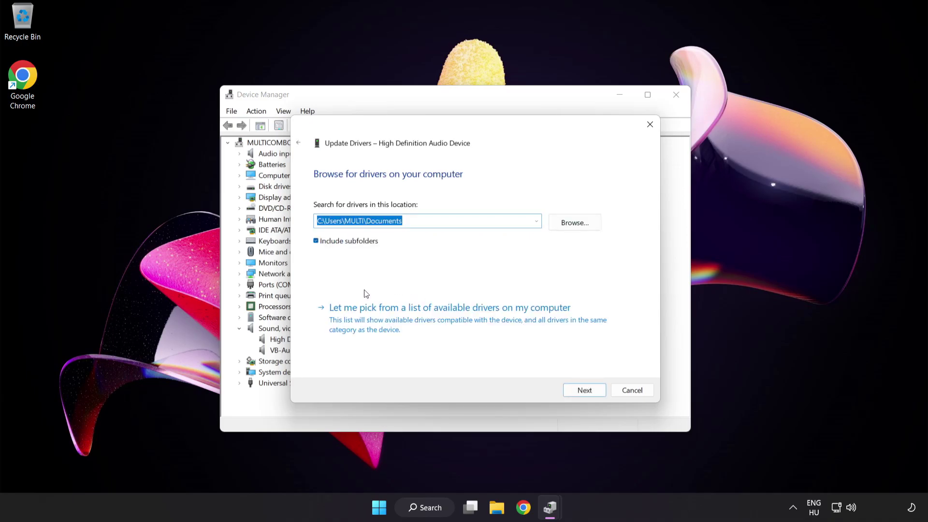
{"action": "mouse_move", "coordinate": [401, 322]}
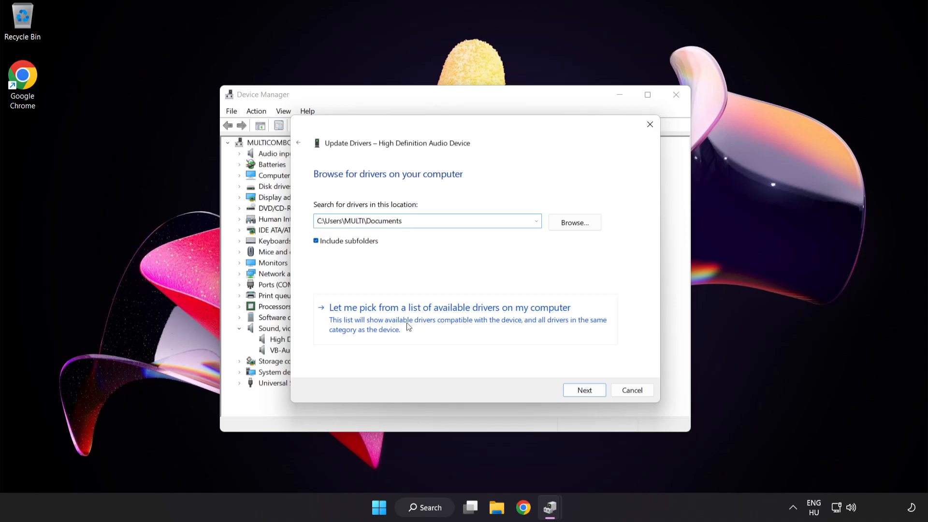
{"action": "left_click", "coordinate": [450, 308]}
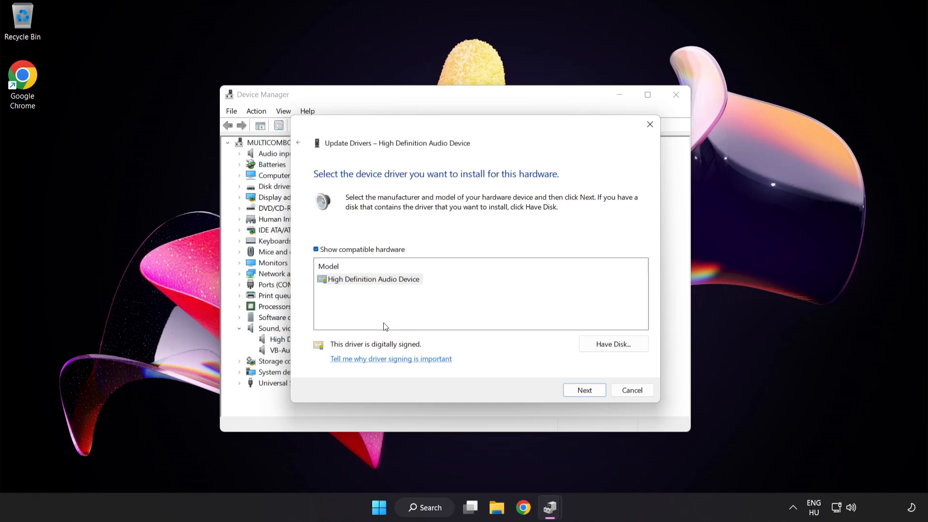
{"action": "left_click", "coordinate": [368, 279]}
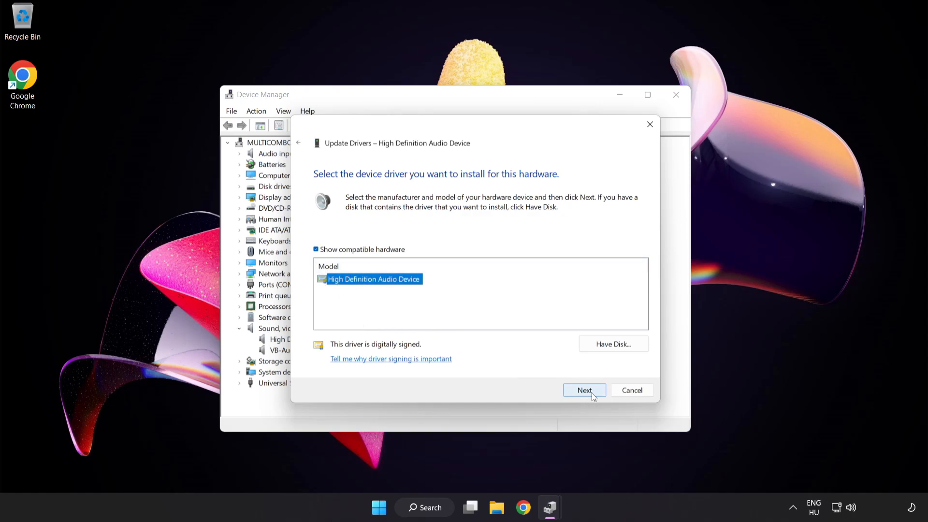
{"action": "left_click", "coordinate": [584, 390]}
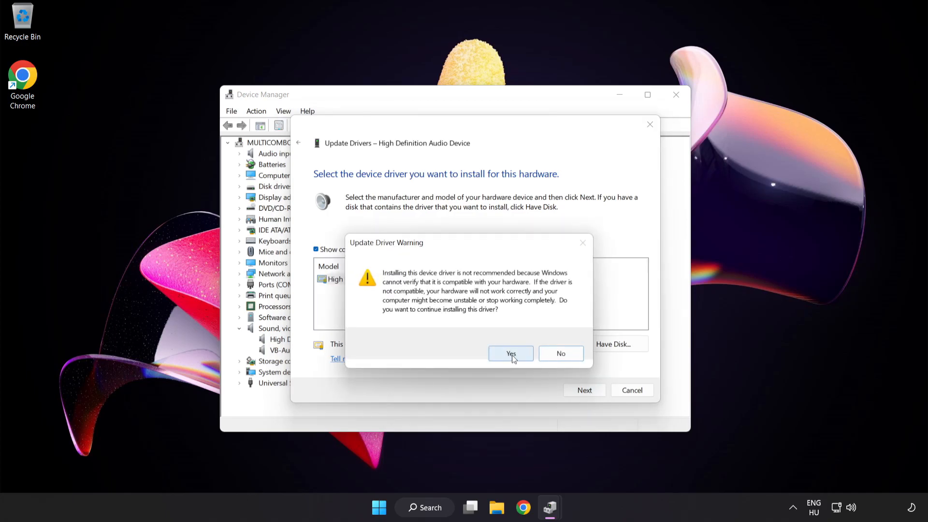
{"action": "left_click", "coordinate": [510, 353]}
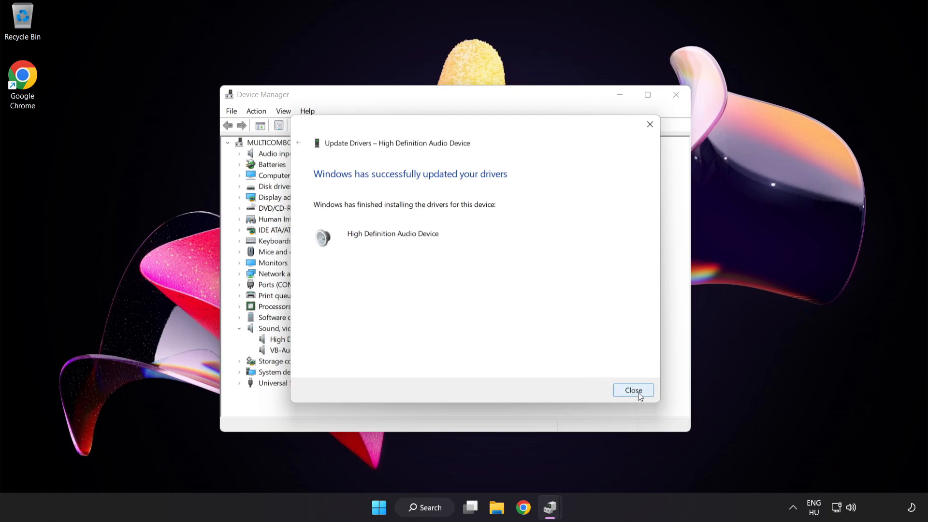
{"action": "left_click", "coordinate": [633, 390]}
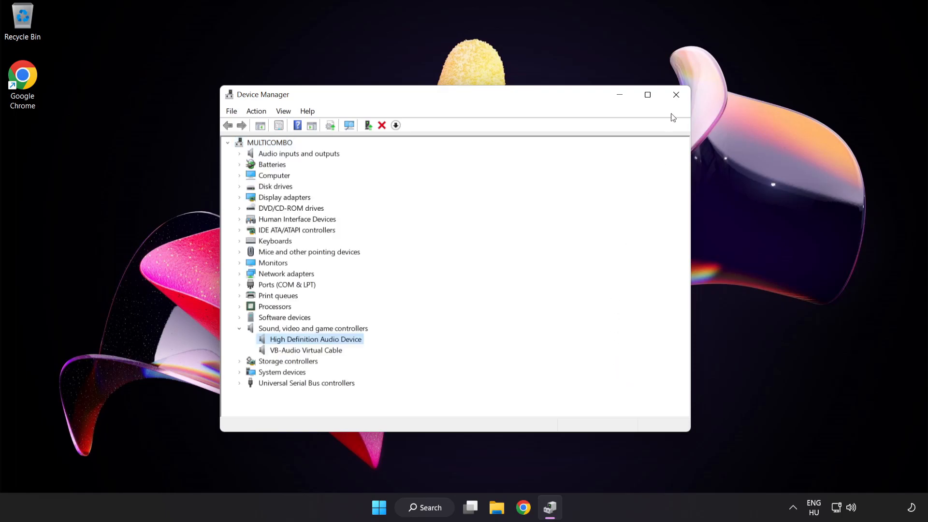
Step: Close Device Manager and bring up the system-tray speaker context menu with the troubleshooting option
{"action": "left_click", "coordinate": [675, 95]}
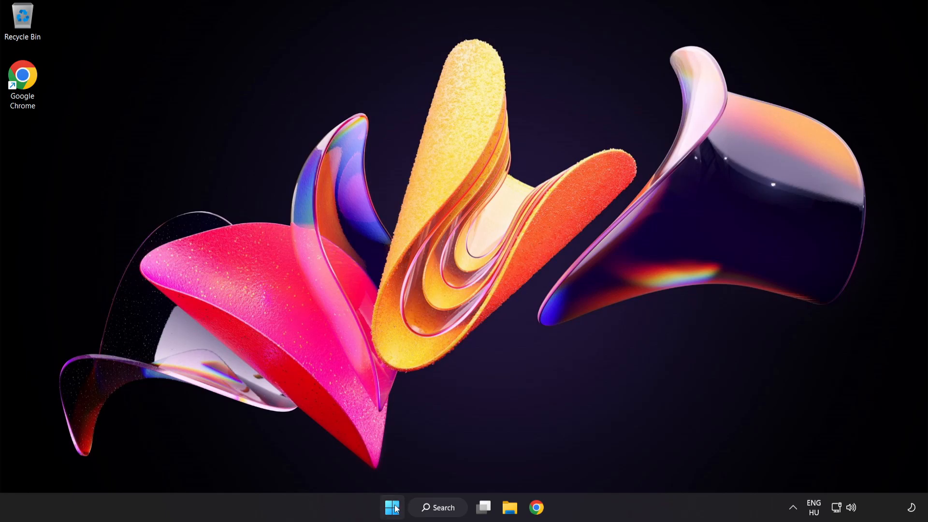
{"action": "left_click", "coordinate": [392, 507]}
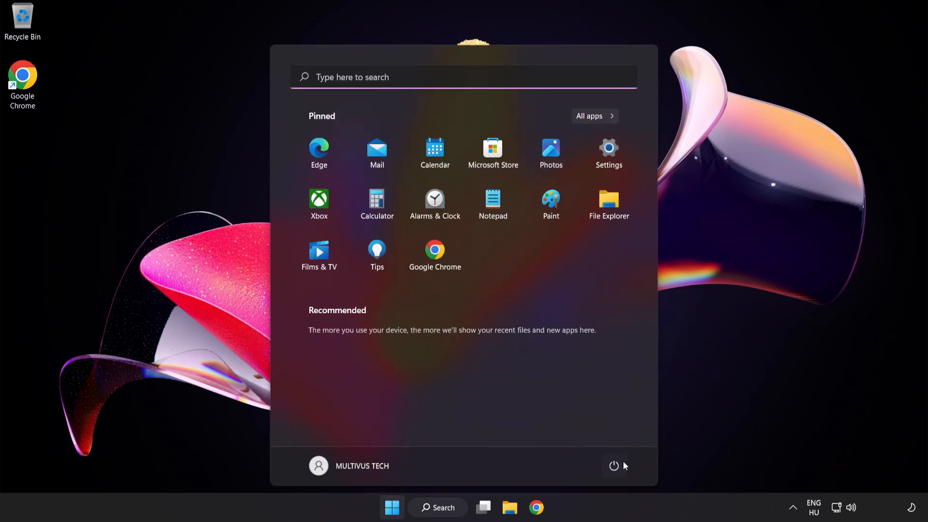
{"action": "left_click", "coordinate": [614, 466]}
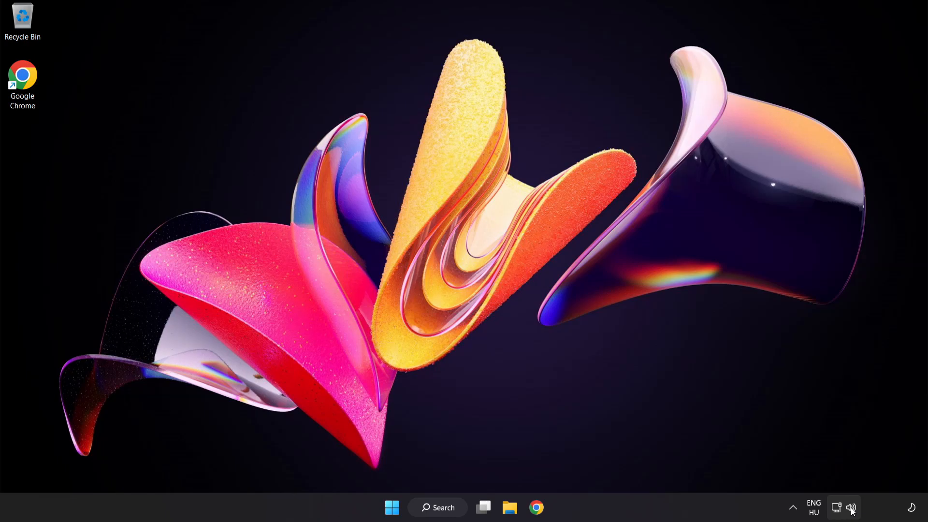
{"action": "right_click", "coordinate": [851, 508]}
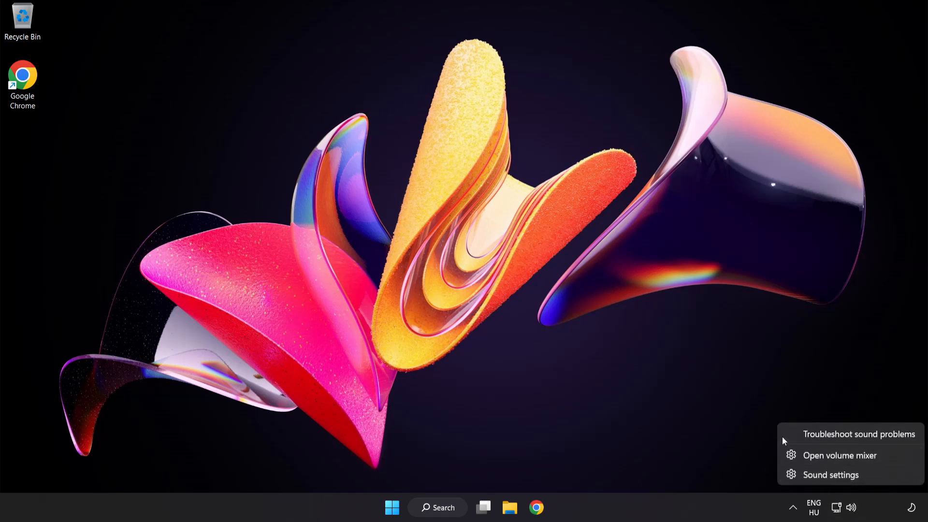